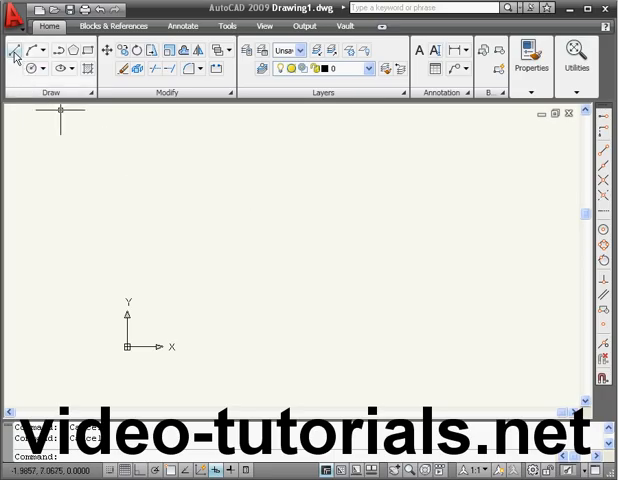
- Draw a line from 0,0 using polar pointer input, length 8 at 30 degrees
left_click(13, 48)
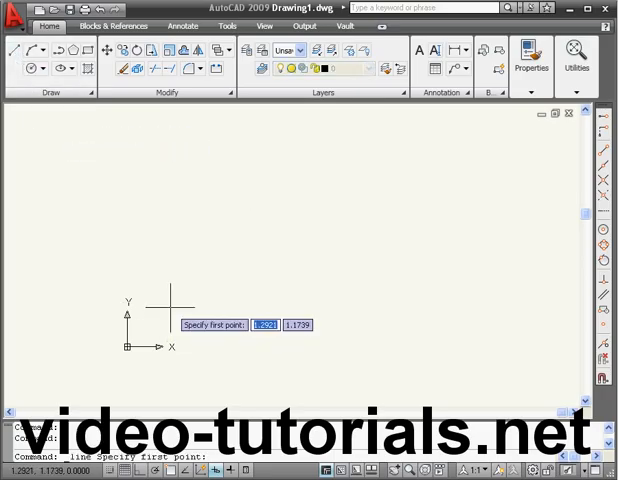
type("0")
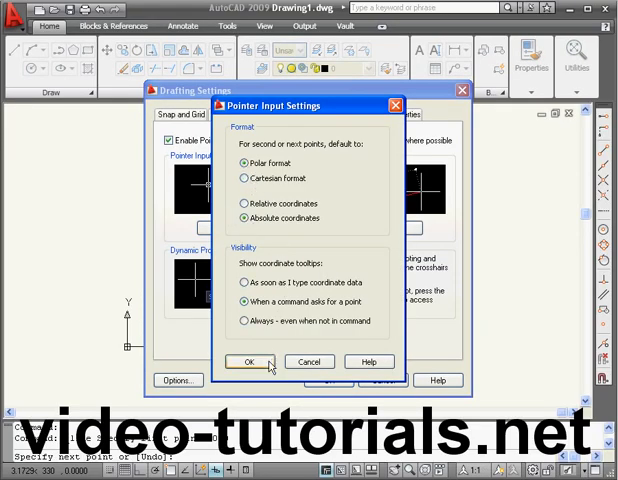
left_click(250, 361)
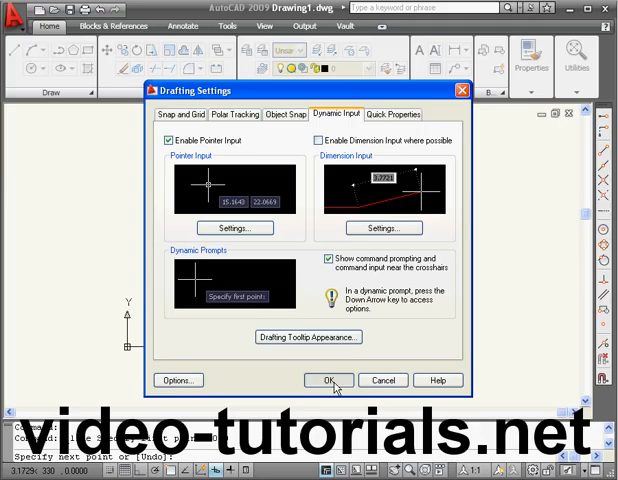
left_click(327, 380)
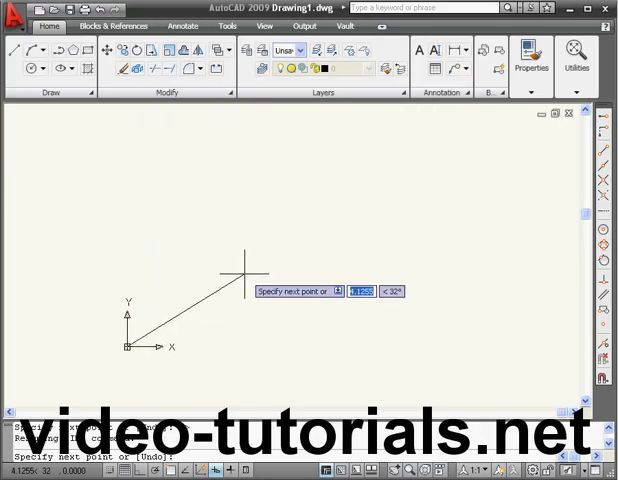
type("8")
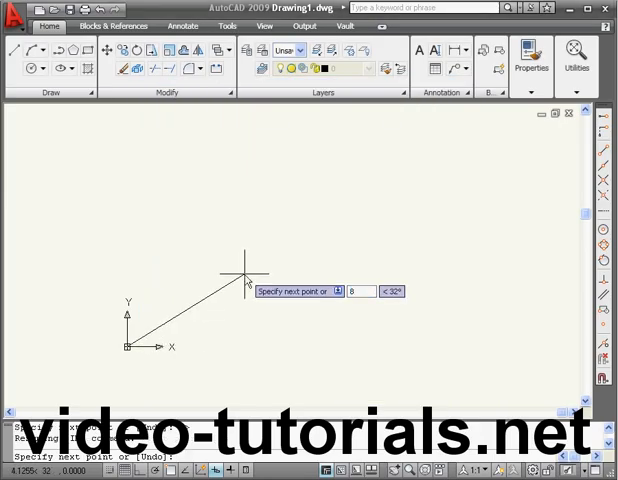
type("30")
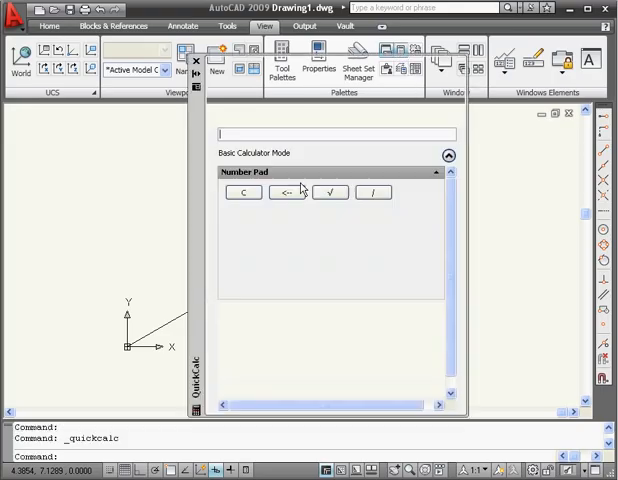
- Expand the QuickCalc keypad and evaluate cos(30)*8 to get 6.92820323
left_click(448, 156)
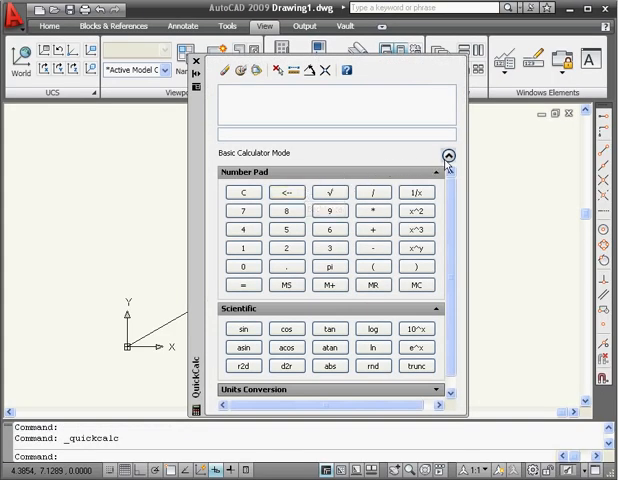
left_click(449, 155)
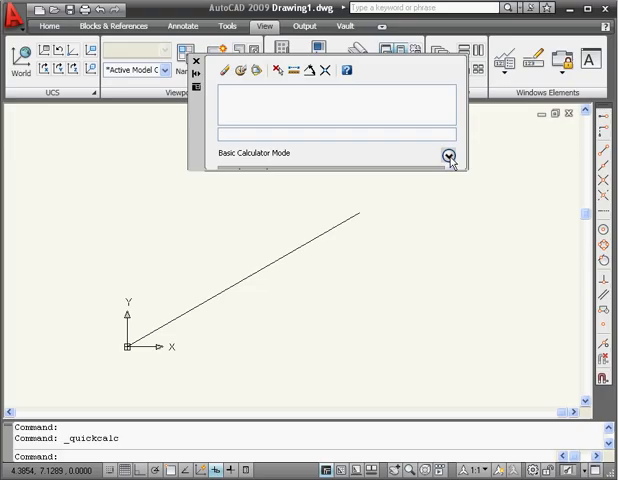
left_click(448, 155)
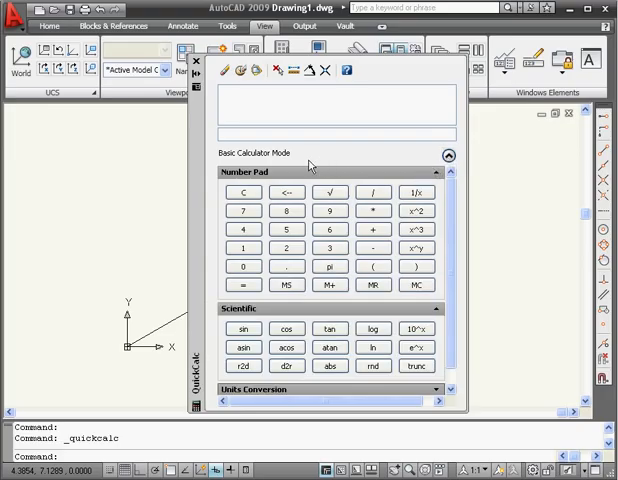
left_click(286, 329)
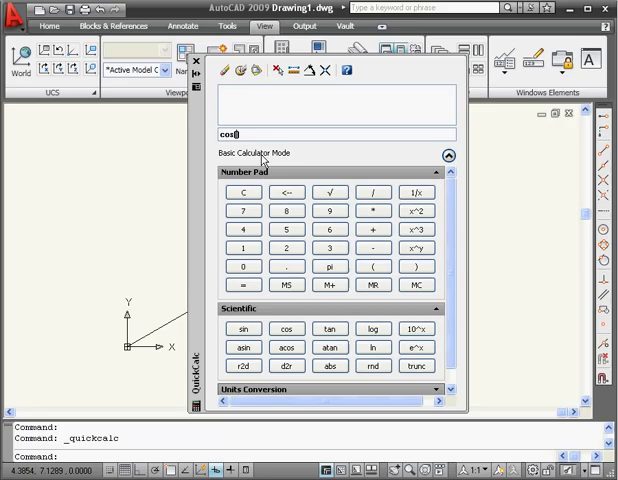
type("30)")
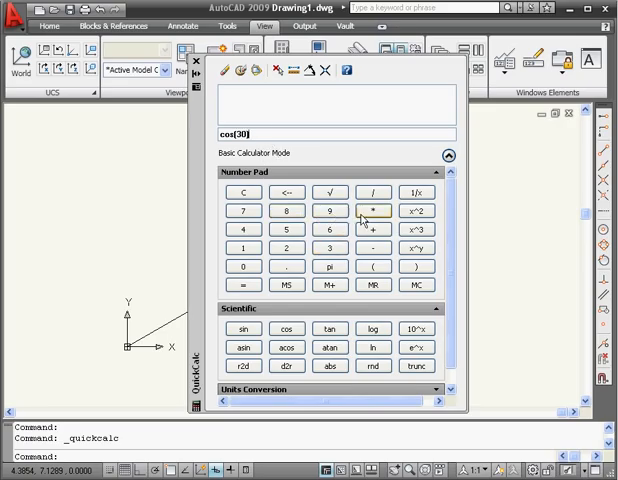
left_click(374, 210)
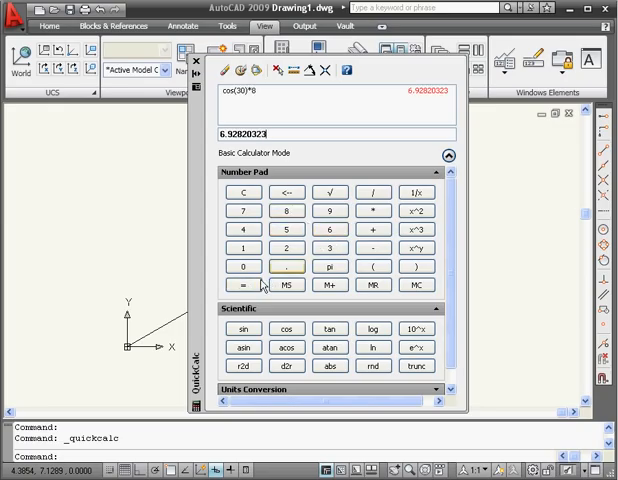
mouse_move(408, 125)
type("sin(")
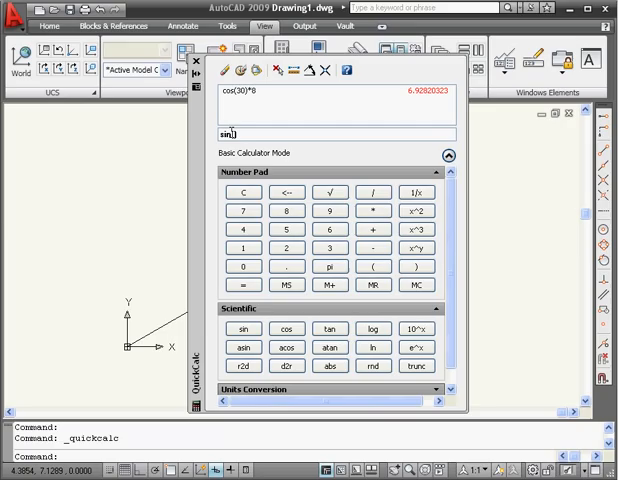
- Evaluate sin(30)*8 in QuickCalc, giving 4
type("3")
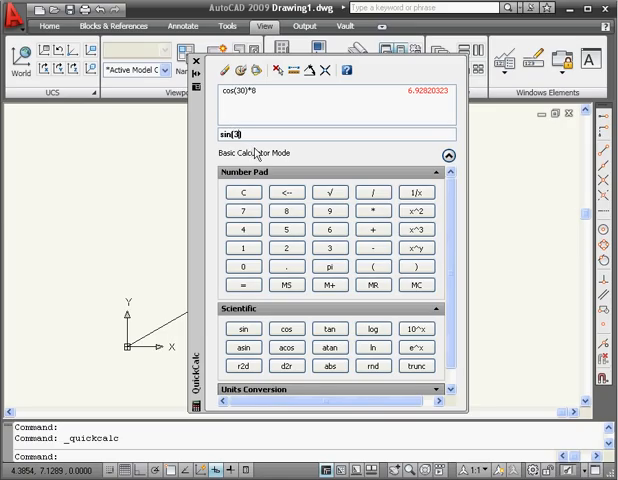
type("0")
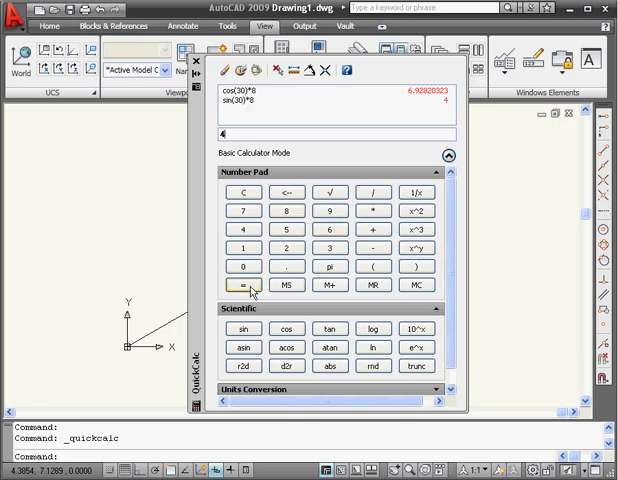
left_click(243, 285)
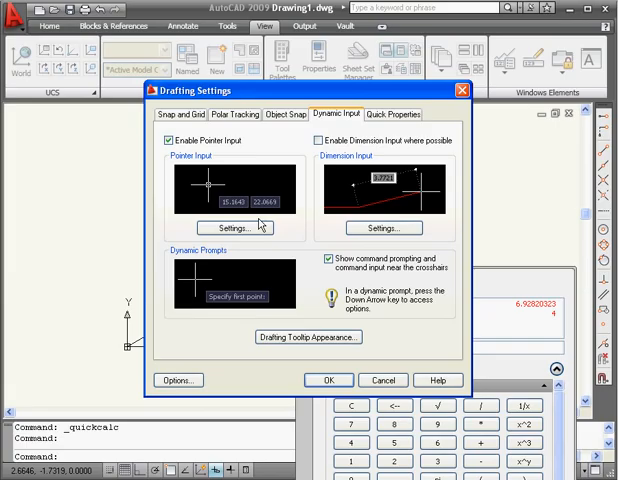
- Set pointer input to Cartesian and read the line's end grip at 6.9282, 4.0000
left_click(232, 228)
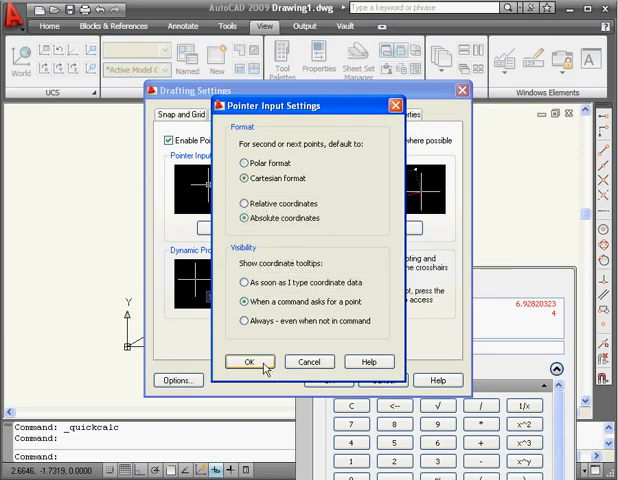
left_click(265, 361)
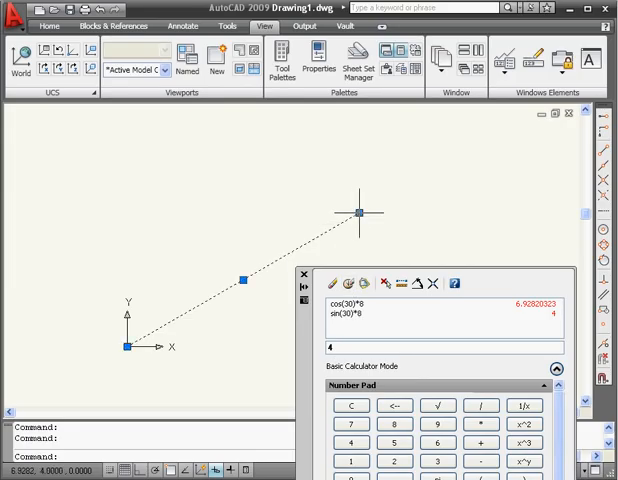
left_click(359, 214)
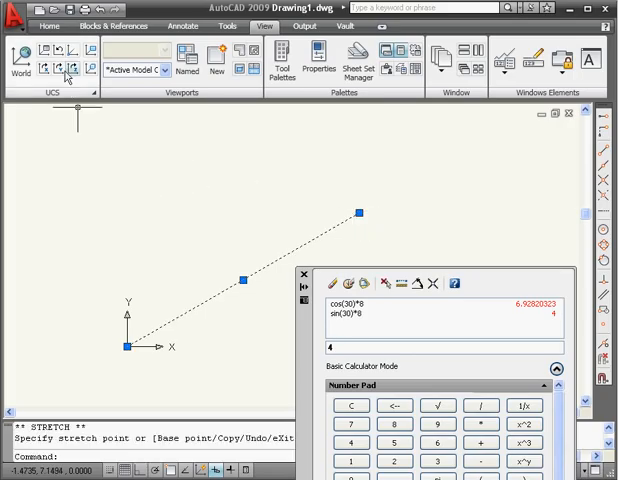
- Return pointer input to Polar and draw a 7-unit line at 150 degrees from the origin
left_click(49, 26)
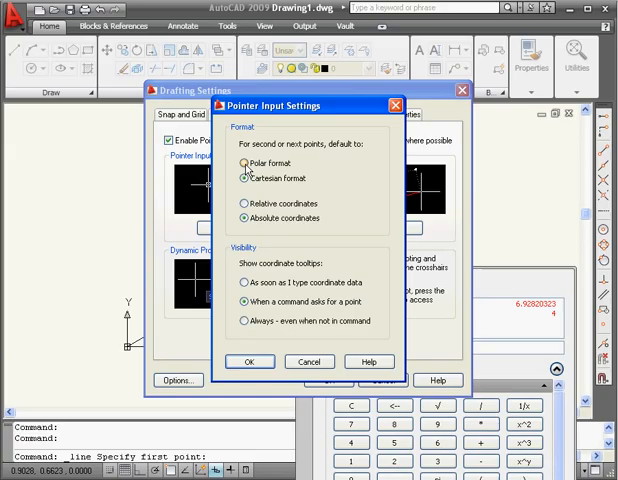
left_click(249, 361)
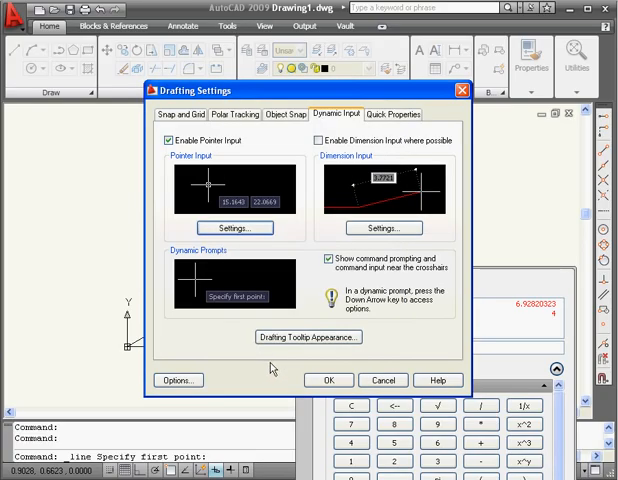
left_click(328, 380)
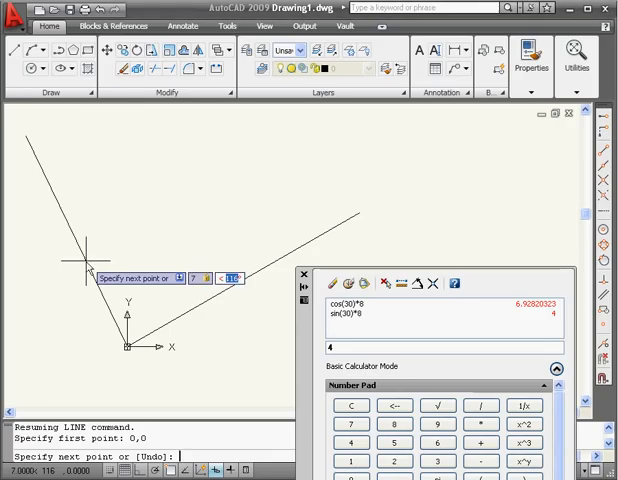
type("150")
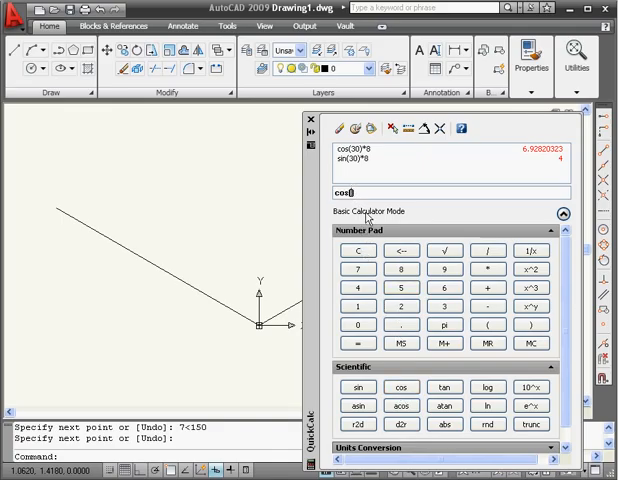
- Evaluate cos(150)*7 = -6.06217783 and sin(150)*7 = 3.5 in QuickCalc
type("(150")
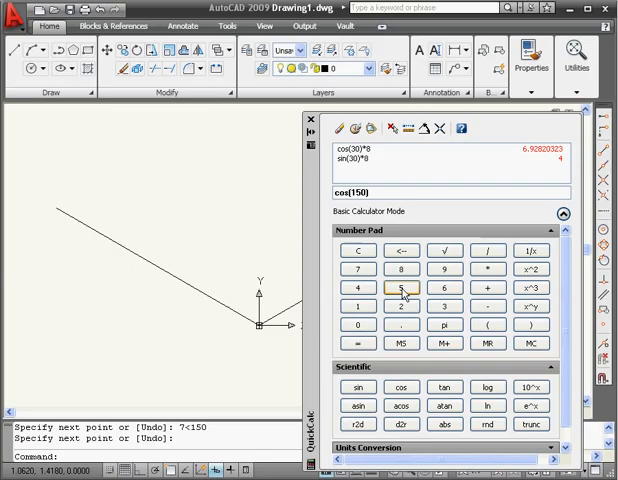
left_click(358, 270)
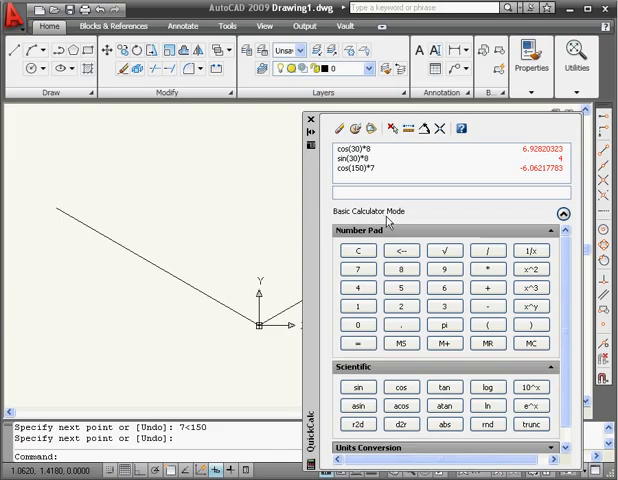
left_click(360, 387)
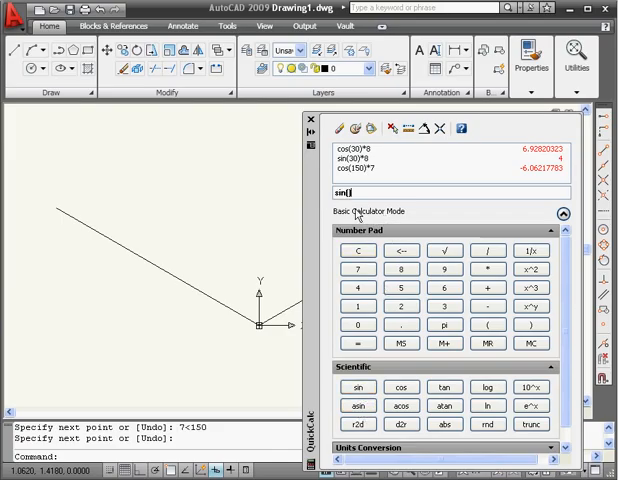
type("150")
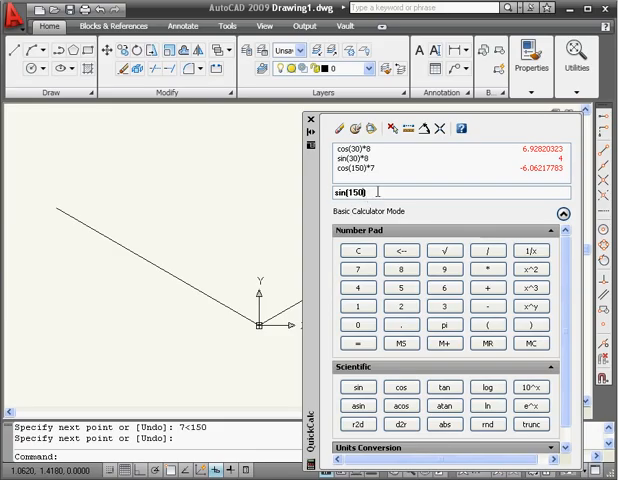
left_click(357, 294)
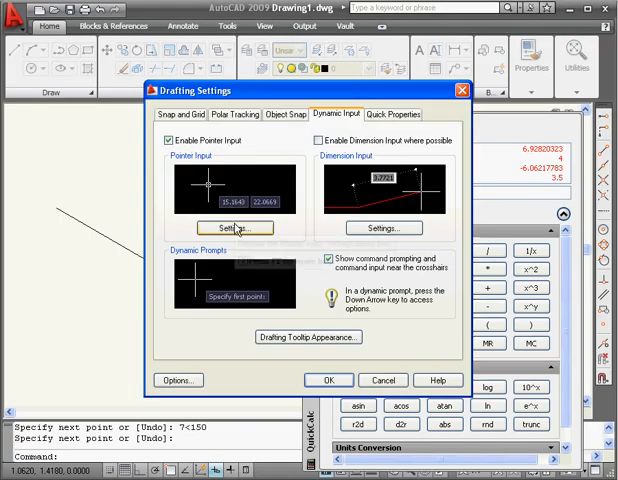
- Switch pointer input format back to Cartesian in Pointer Input Settings
left_click(235, 228)
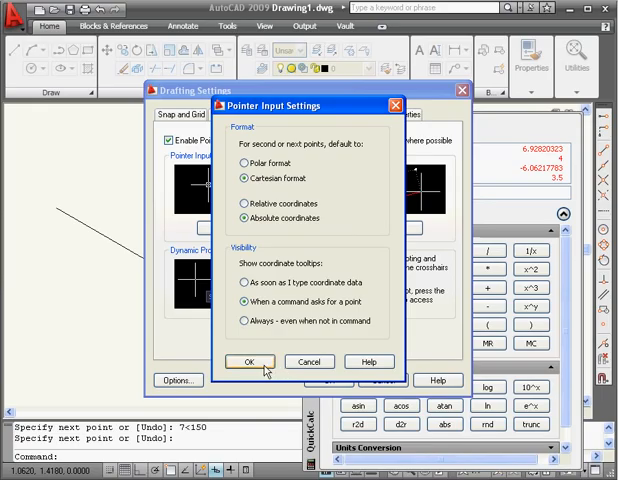
left_click(249, 361)
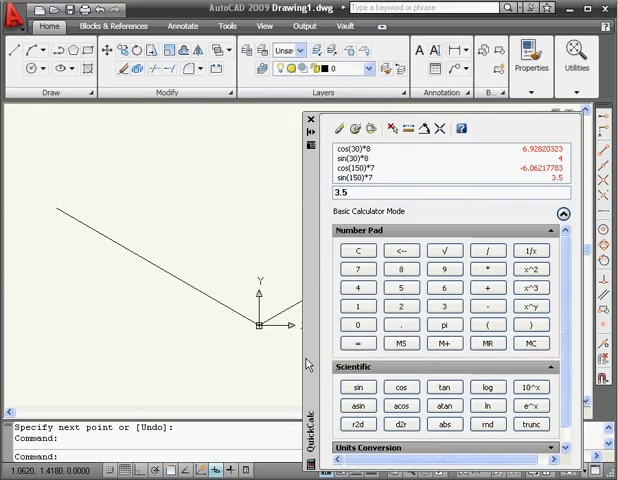